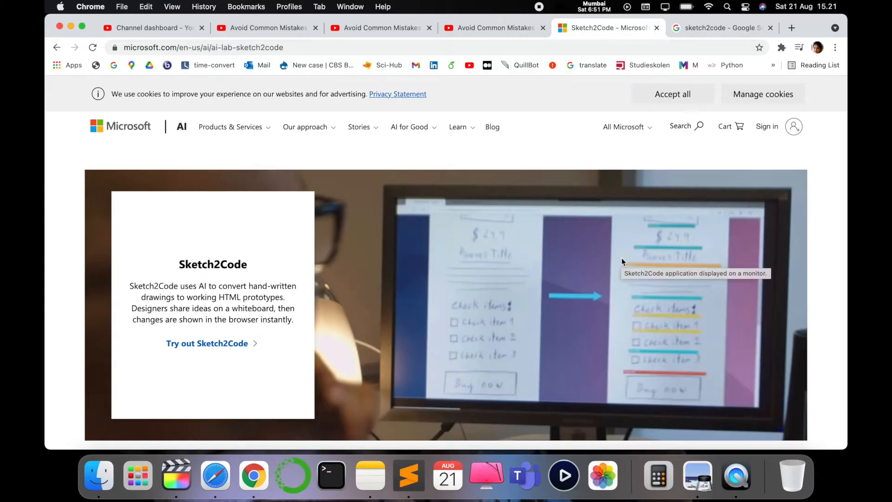
{"action": "mouse_move", "coordinate": [837, 264]}
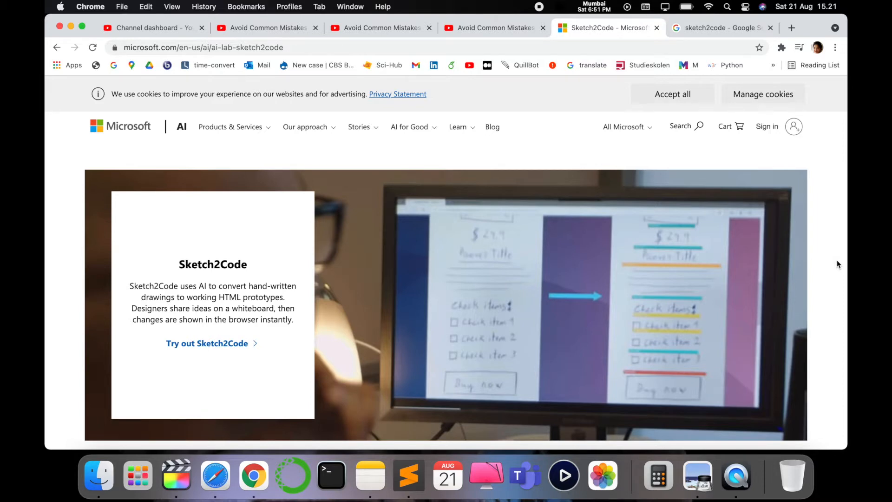
Step: Search Google for "sketch2code" in a new tab
{"action": "left_click", "coordinate": [718, 27]}
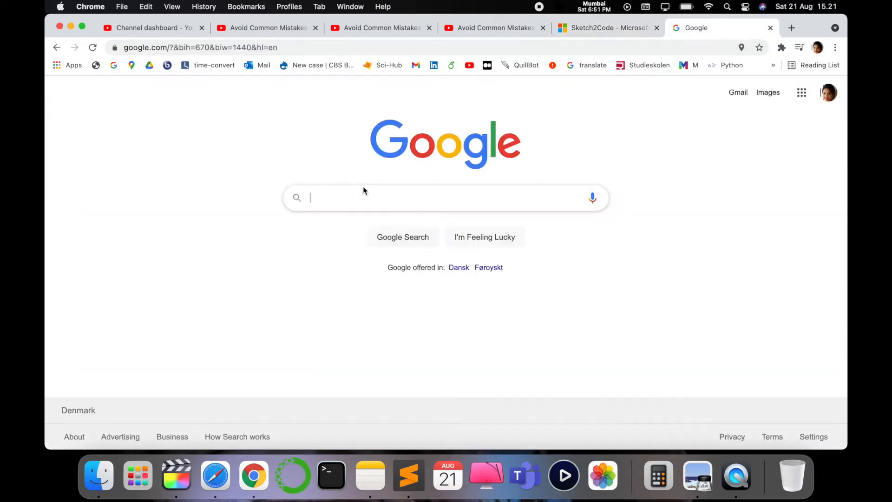
{"action": "type", "text": "ske"}
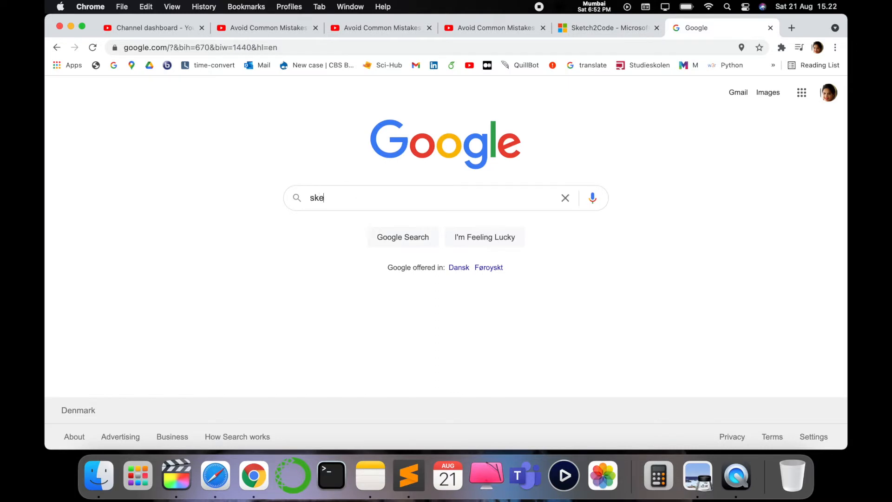
{"action": "key", "text": "Return"}
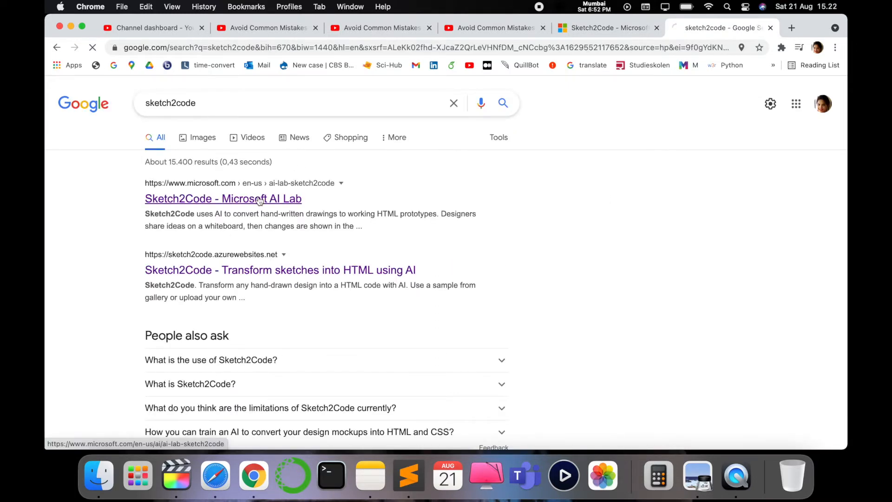
Step: Open the 'Sketch2Code - Microsoft AI Lab' result and read down to its architecture section
{"action": "left_click", "coordinate": [223, 198]}
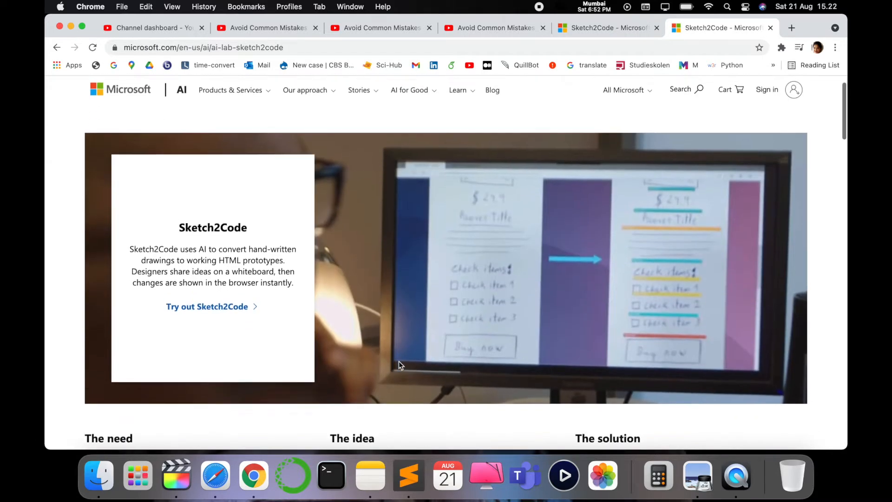
{"action": "scroll", "scroll_direction": "down", "scroll_amount": 3}
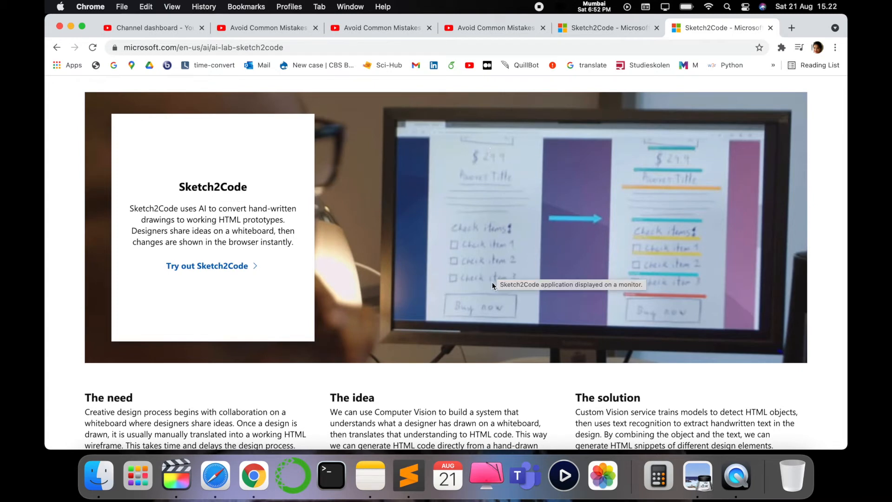
{"action": "scroll", "scroll_direction": "down", "scroll_amount": 3}
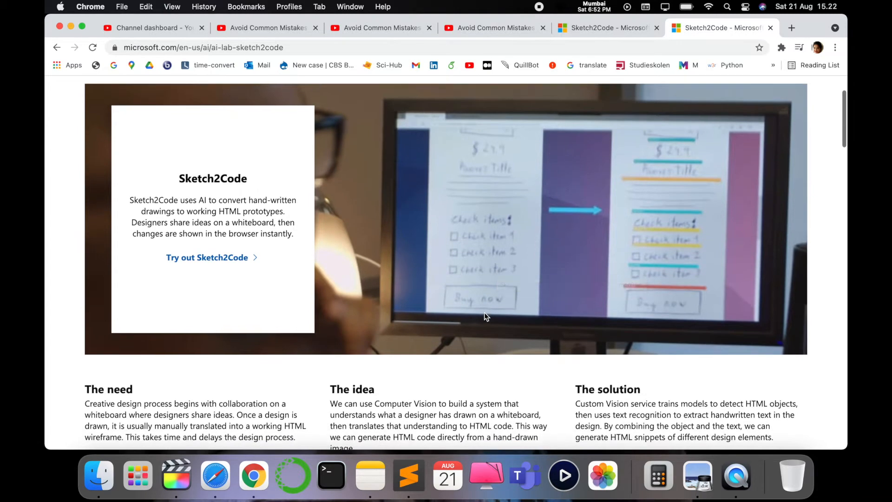
{"action": "mouse_move", "coordinate": [654, 325]}
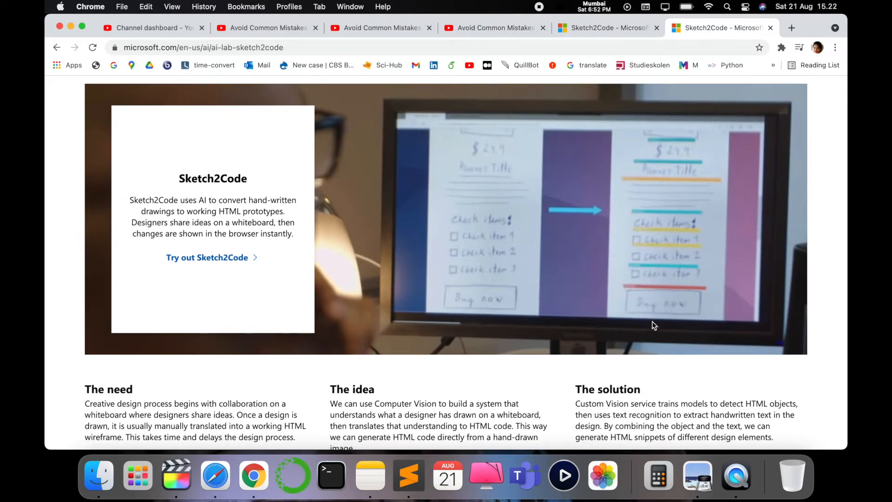
{"action": "scroll", "scroll_direction": "down", "scroll_amount": 3}
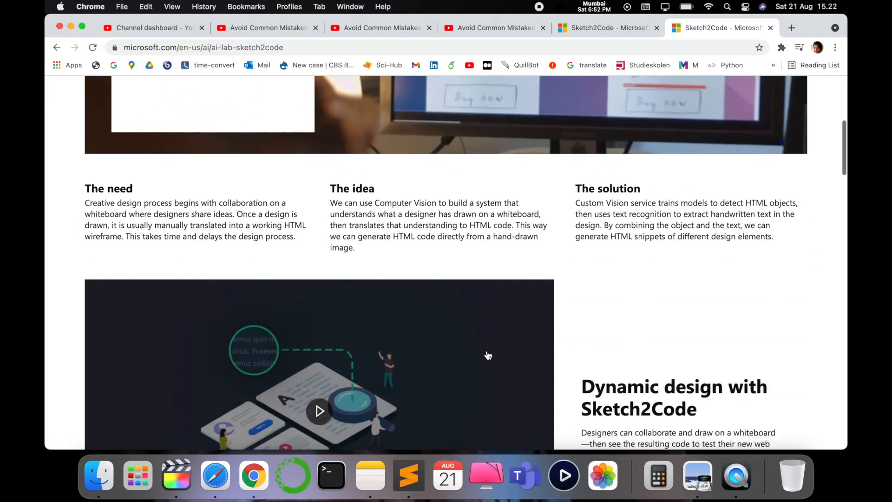
{"action": "scroll", "scroll_direction": "down", "scroll_amount": 3}
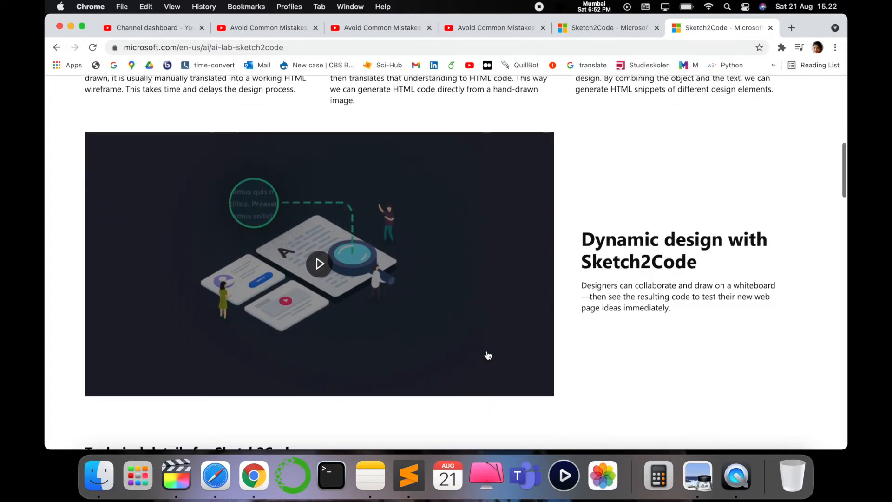
{"action": "scroll", "scroll_direction": "down", "scroll_amount": 3}
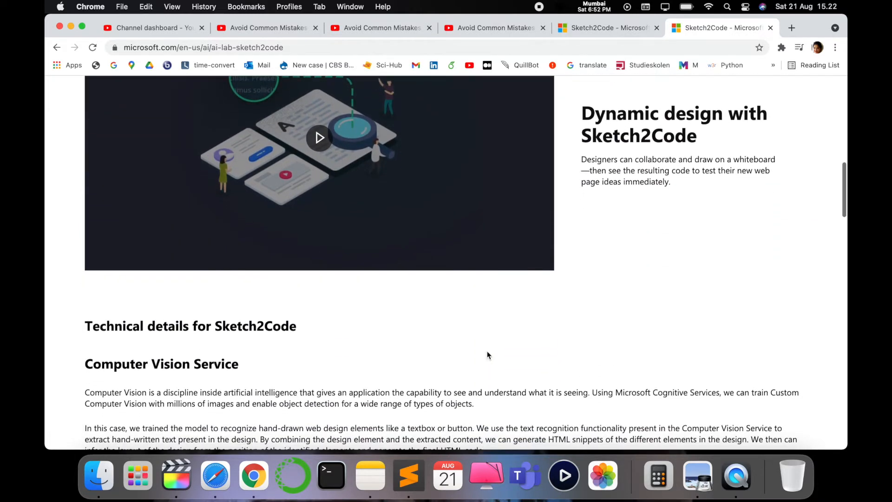
{"action": "scroll", "scroll_direction": "down", "scroll_amount": 3}
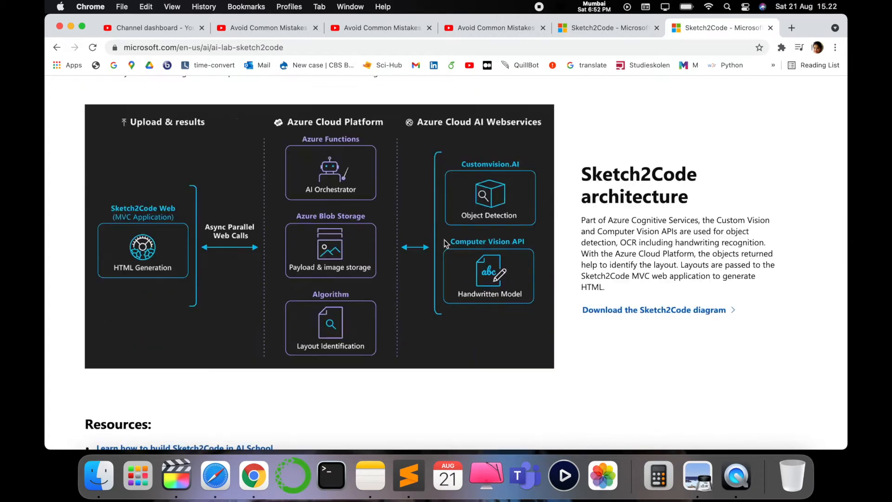
{"action": "scroll", "scroll_direction": "down", "scroll_amount": 3}
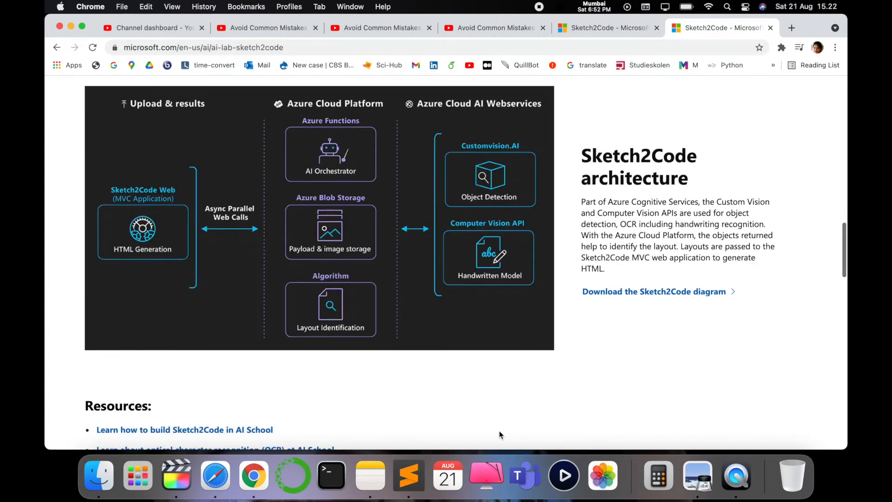
{"action": "scroll", "scroll_direction": "down", "scroll_amount": 3}
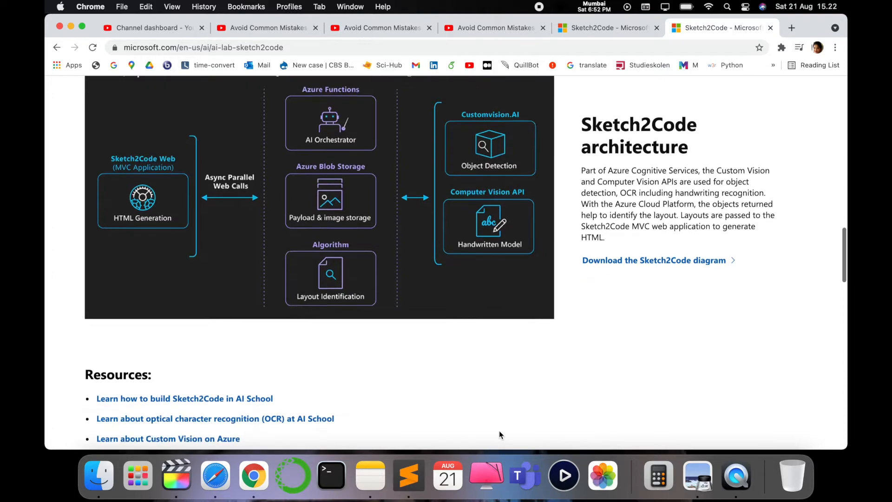
{"action": "scroll", "scroll_direction": "up", "scroll_amount": 3}
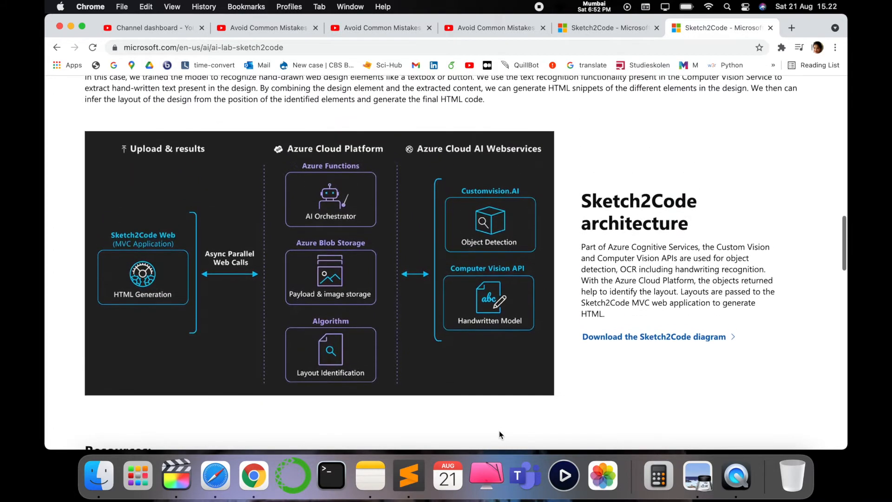
{"action": "scroll", "scroll_direction": "up", "scroll_amount": 3}
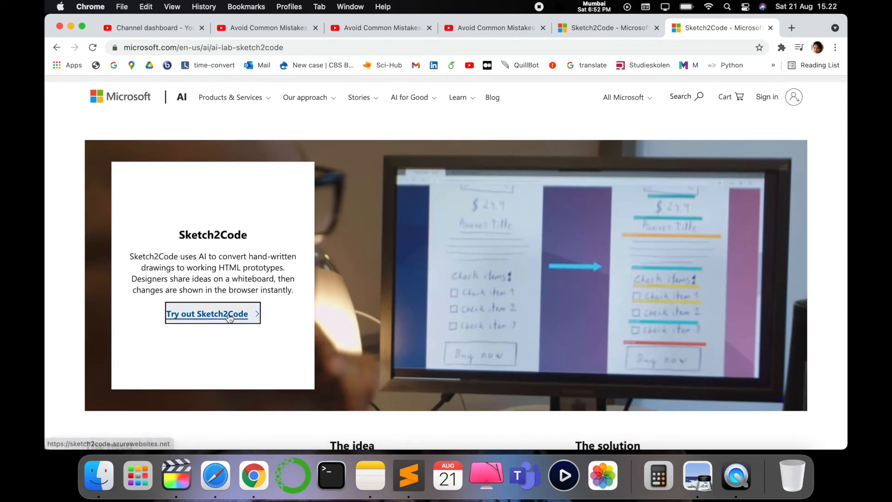
Step: Launch the Sketch2Code web app via 'Try out Sketch2Code' and view its sample gallery
{"action": "left_click", "coordinate": [211, 313]}
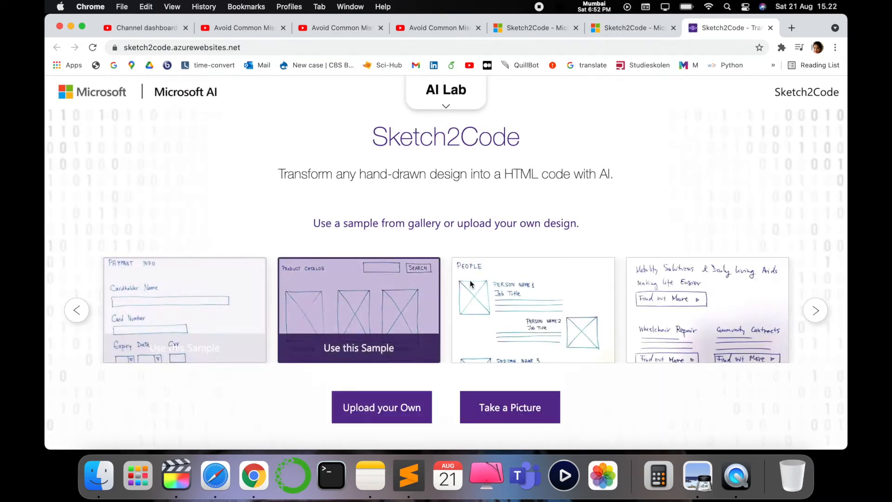
{"action": "scroll", "scroll_direction": "down", "scroll_amount": 3}
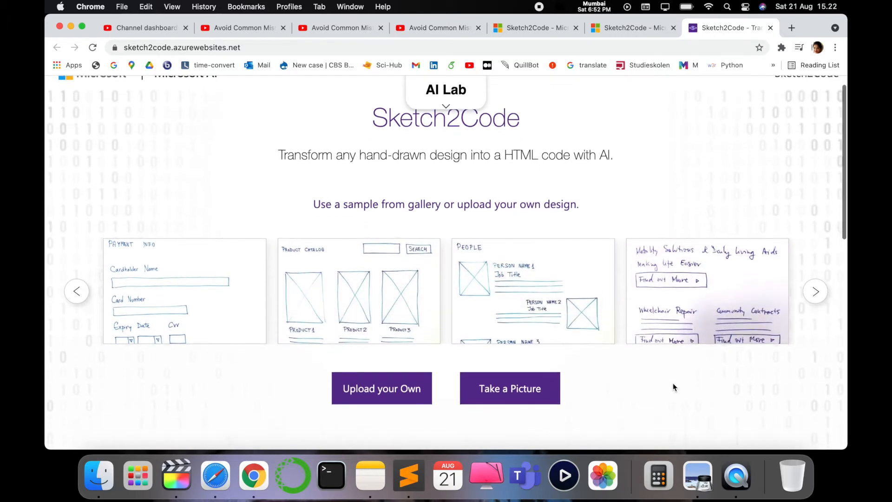
{"action": "mouse_move", "coordinate": [184, 287]}
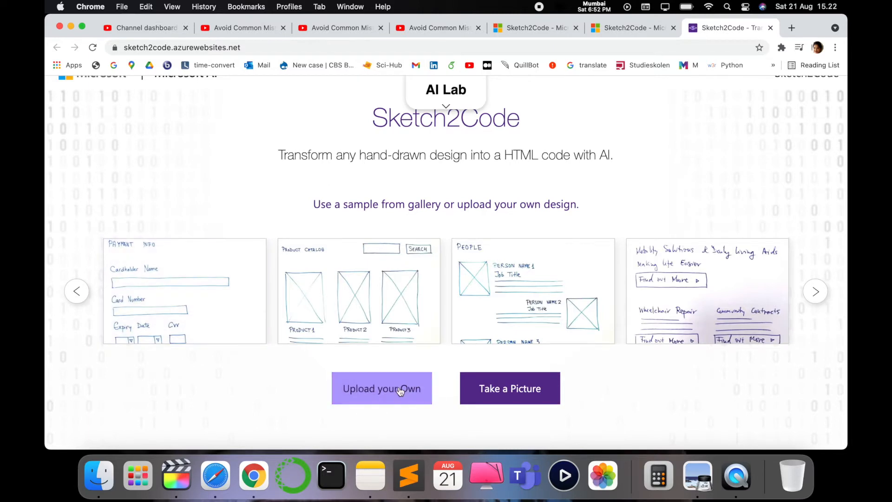
{"action": "mouse_move", "coordinate": [183, 290]}
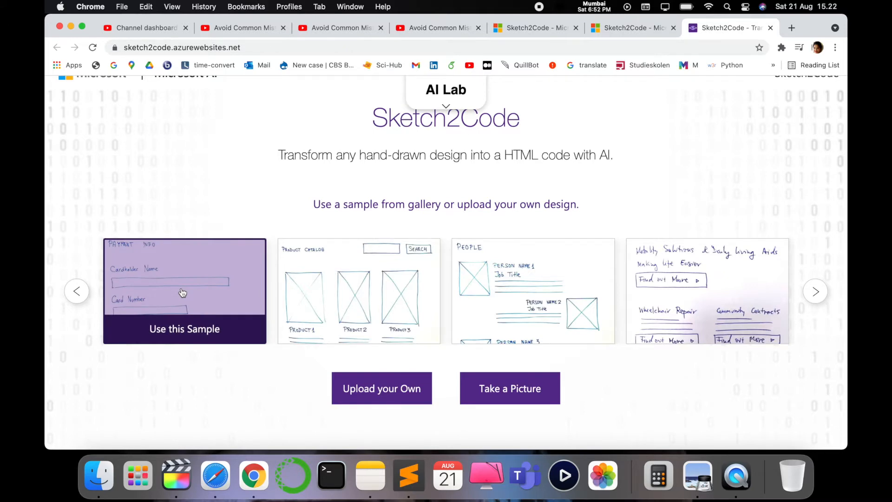
Step: Convert the payment info sample sketch, download result.html and preview it in Chrome
{"action": "left_click", "coordinate": [184, 328]}
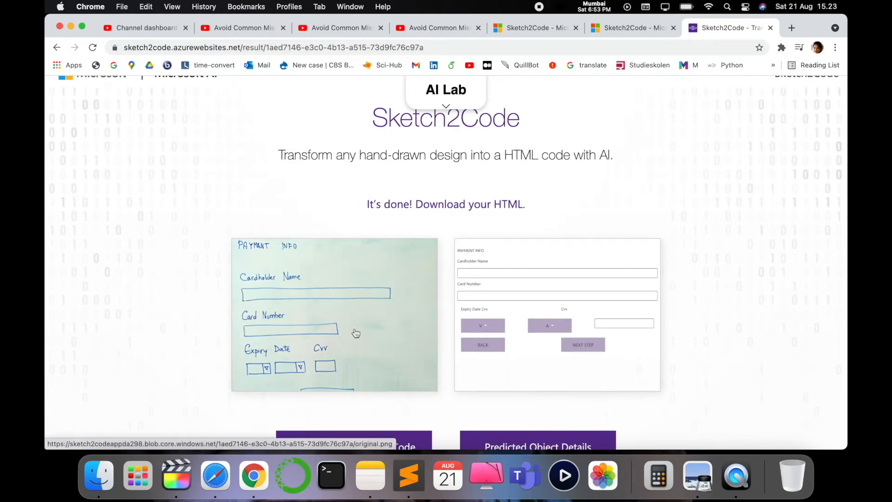
{"action": "mouse_move", "coordinate": [397, 382]}
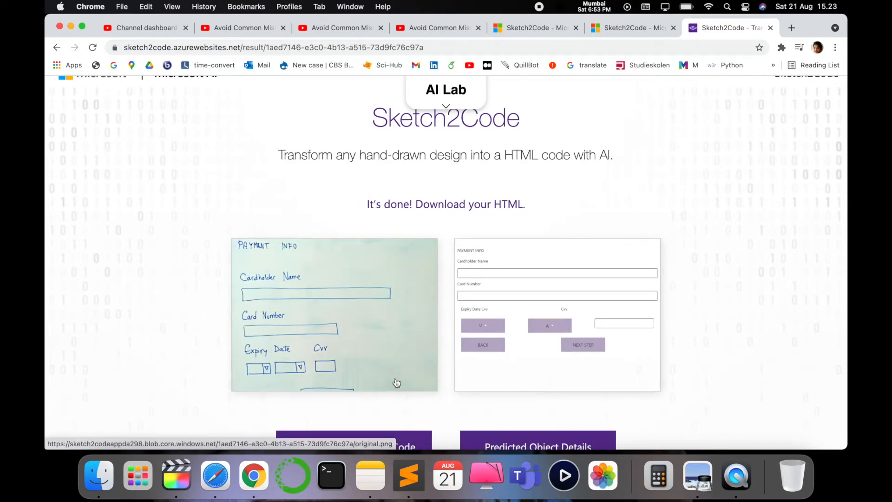
{"action": "mouse_move", "coordinate": [554, 379]}
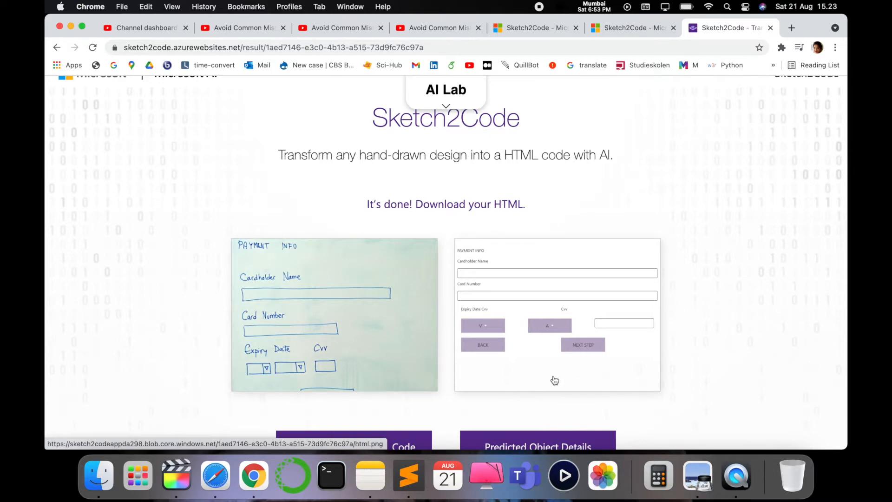
{"action": "scroll", "scroll_direction": "down", "scroll_amount": 3}
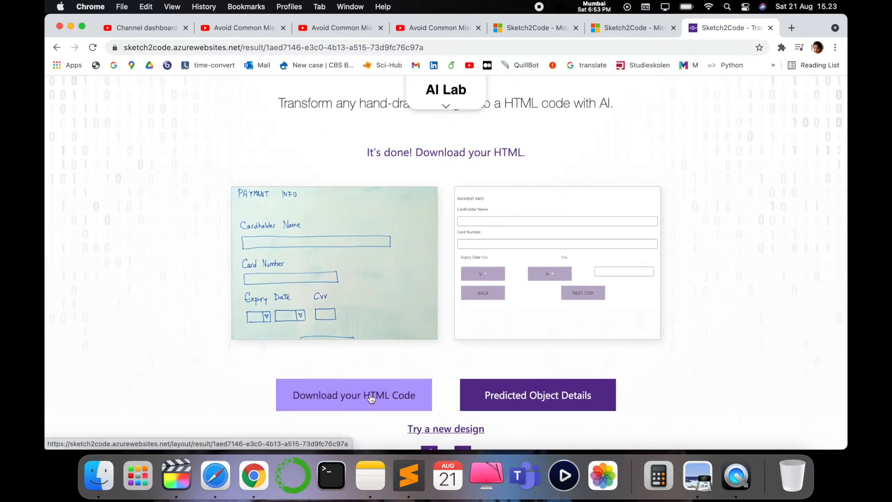
{"action": "left_click", "coordinate": [353, 395]}
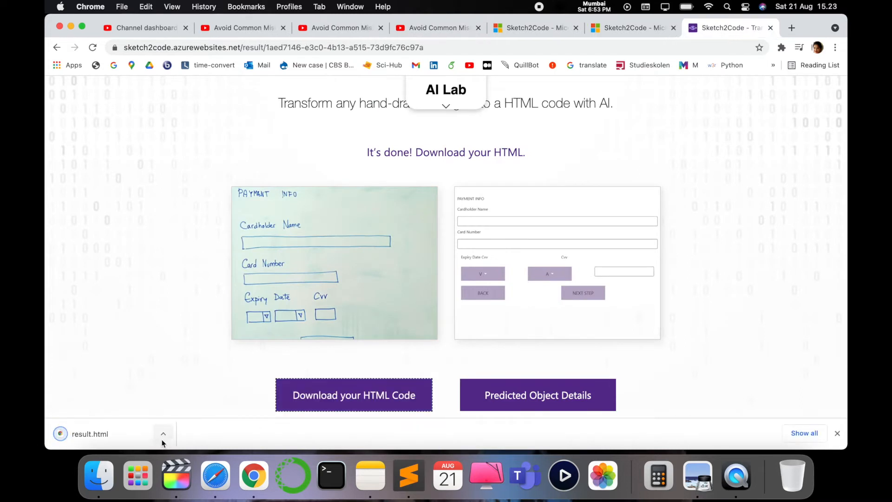
{"action": "left_click", "coordinate": [89, 433]}
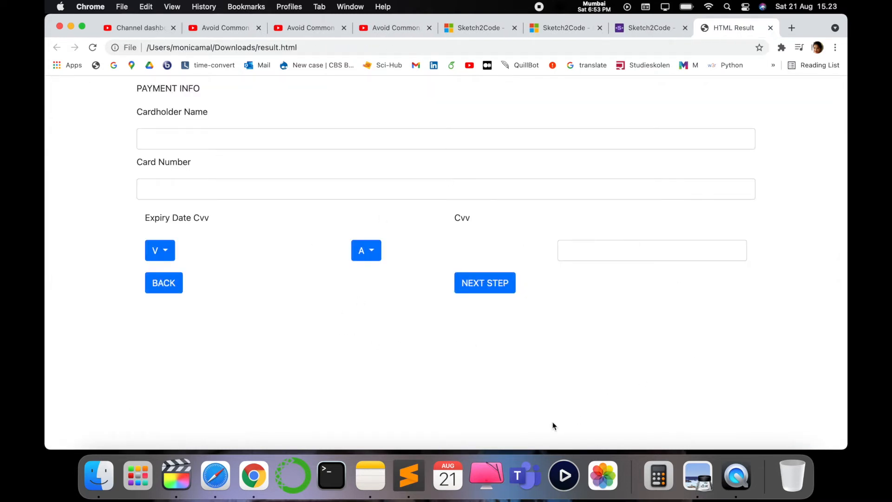
{"action": "mouse_move", "coordinate": [98, 475]}
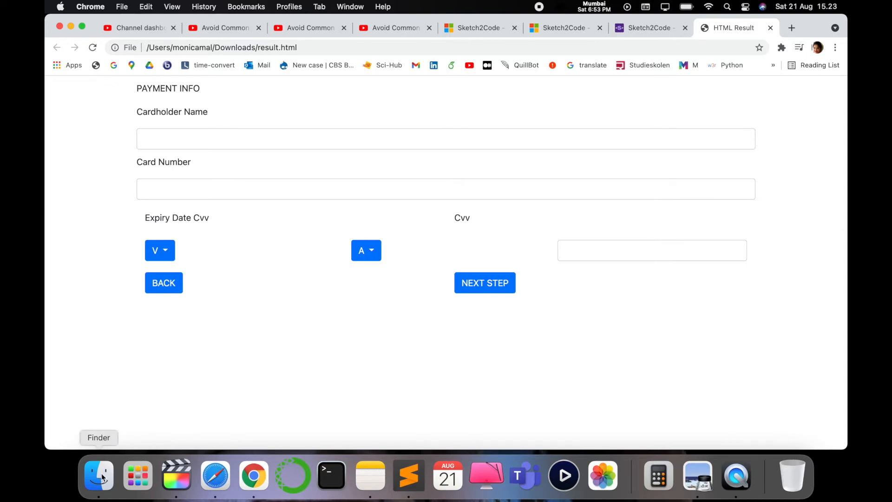
Step: From Finder, open result.html in Sublime Text to see its source
{"action": "left_click", "coordinate": [98, 473]}
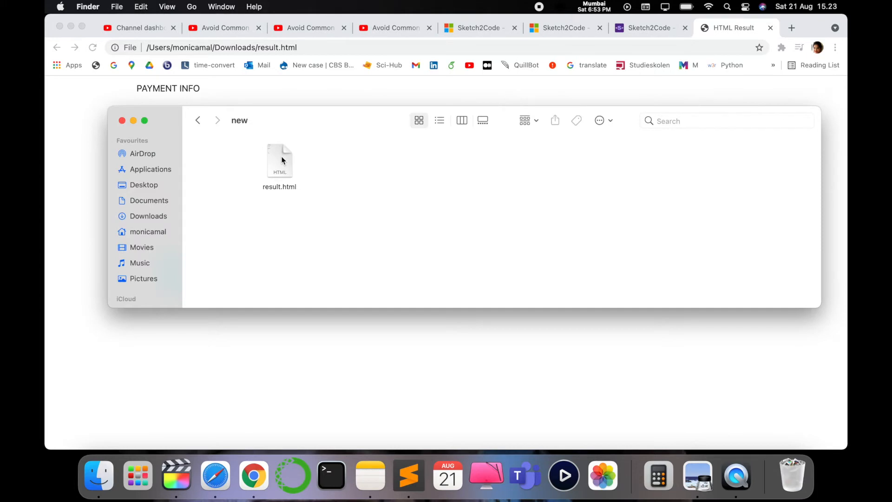
{"action": "right_click", "coordinate": [279, 160]}
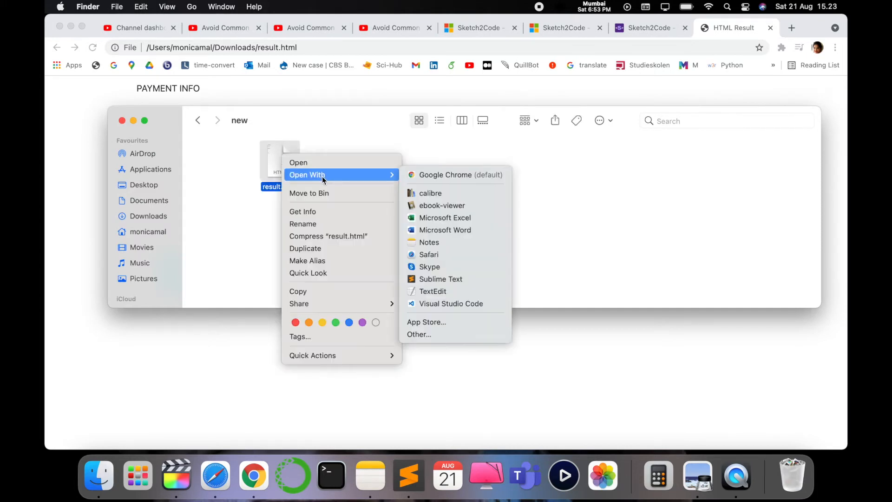
{"action": "mouse_move", "coordinate": [440, 279]}
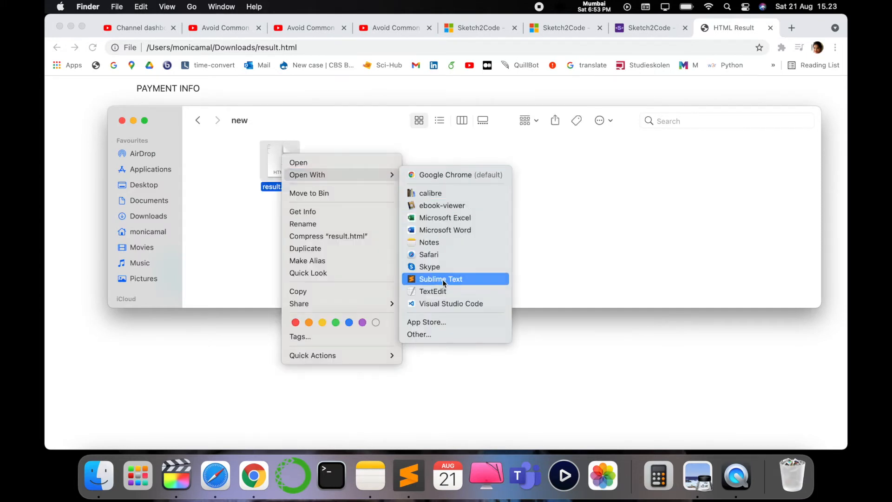
{"action": "left_click", "coordinate": [440, 278]}
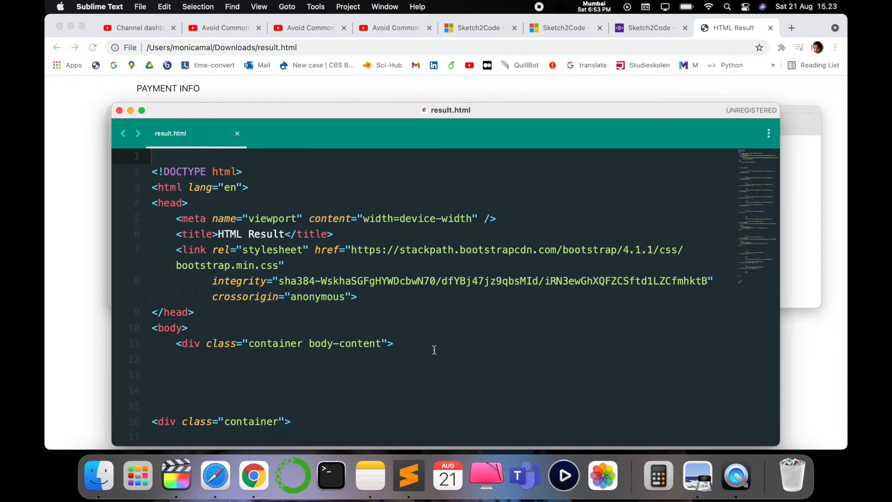
Step: Read the payment form's label and input markup in result.html, comparing with Chrome
{"action": "scroll", "scroll_direction": "down", "scroll_amount": 3}
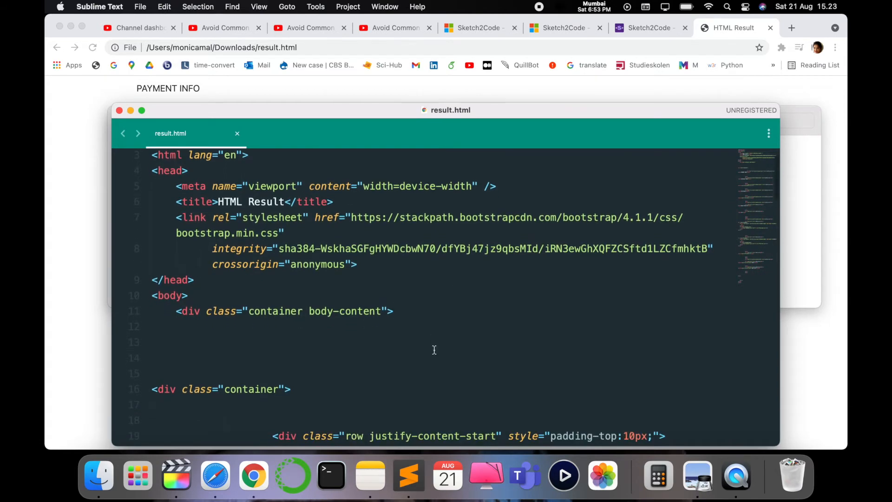
{"action": "scroll", "scroll_direction": "down", "scroll_amount": 3}
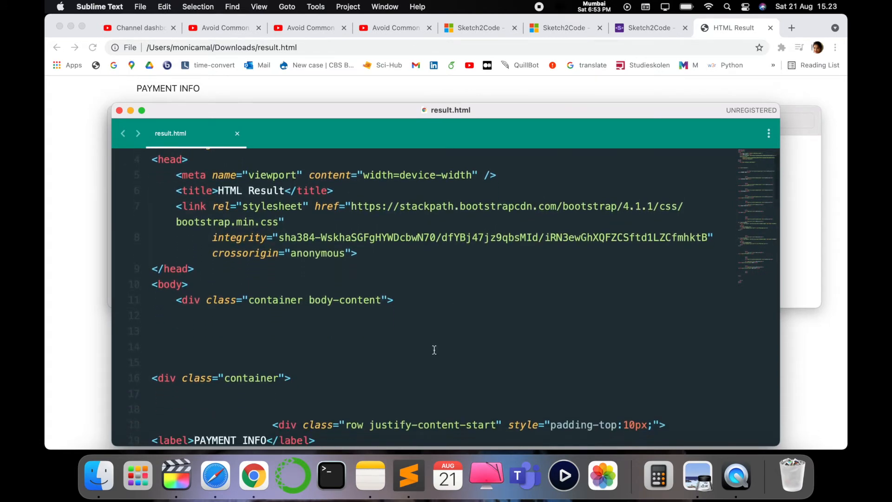
{"action": "scroll", "scroll_direction": "down", "scroll_amount": 3}
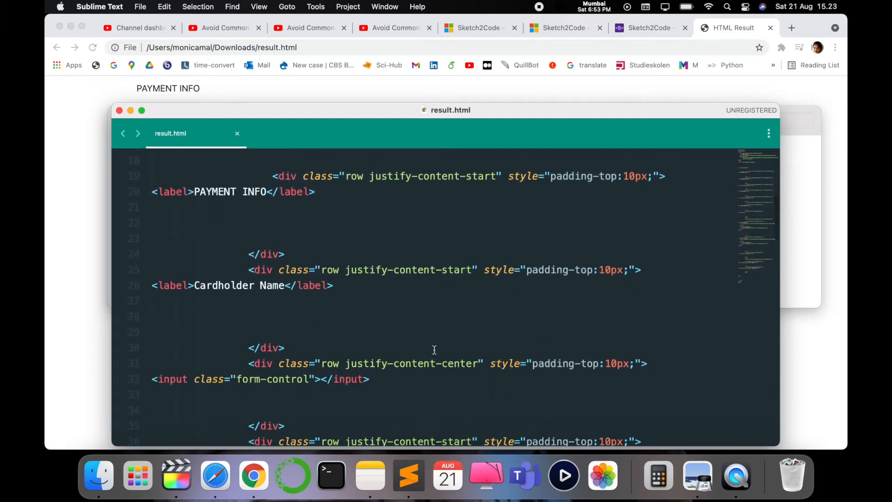
{"action": "scroll", "scroll_direction": "up", "scroll_amount": 3}
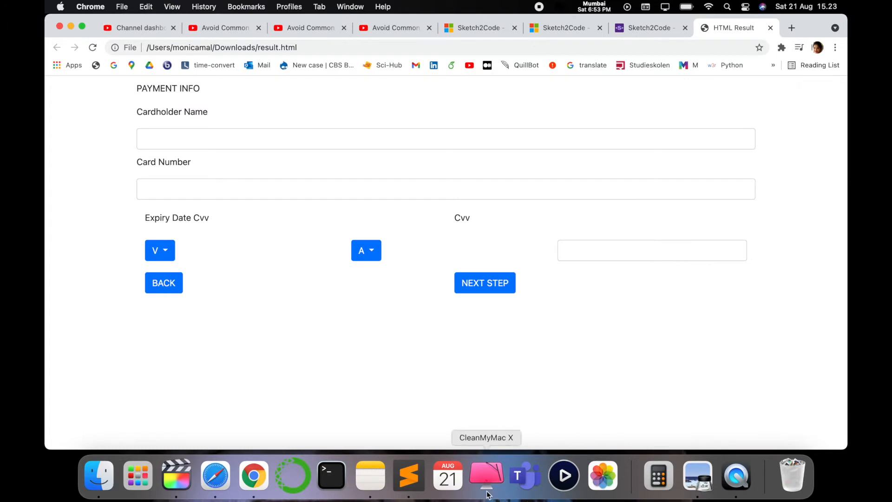
{"action": "left_click", "coordinate": [408, 475]}
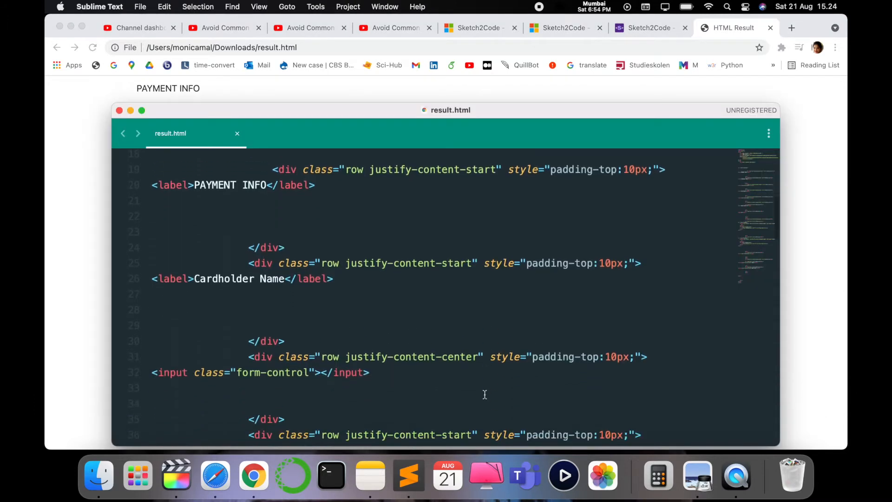
Step: Review the rest of the form markup, then return to the rendered form in Chrome
{"action": "scroll", "scroll_direction": "down", "scroll_amount": 3}
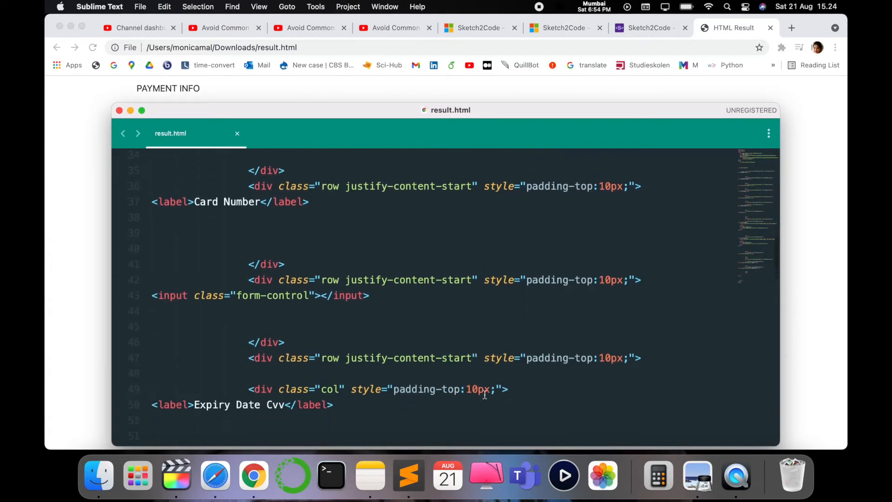
{"action": "scroll", "scroll_direction": "down", "scroll_amount": 3}
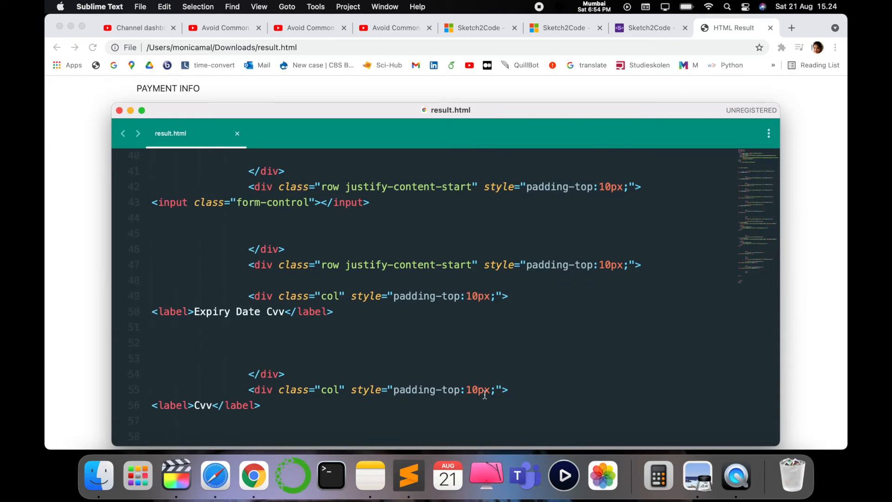
{"action": "mouse_move", "coordinate": [525, 283]}
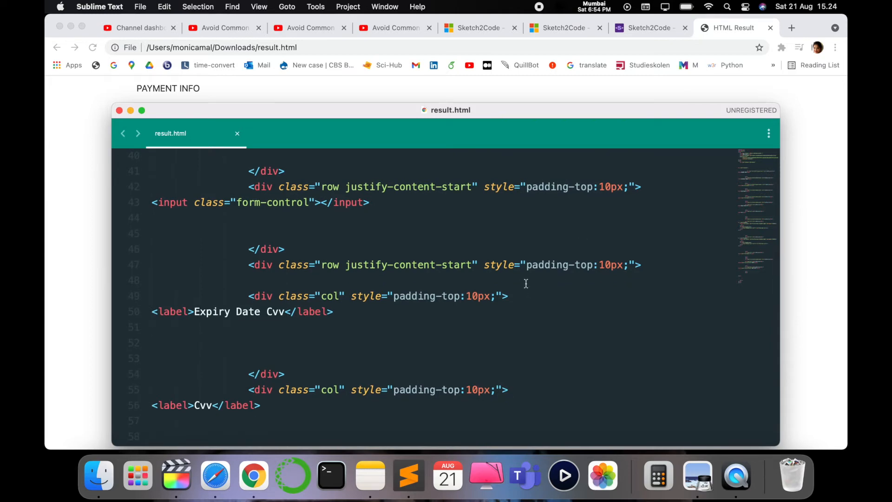
{"action": "scroll", "scroll_direction": "up", "scroll_amount": 3}
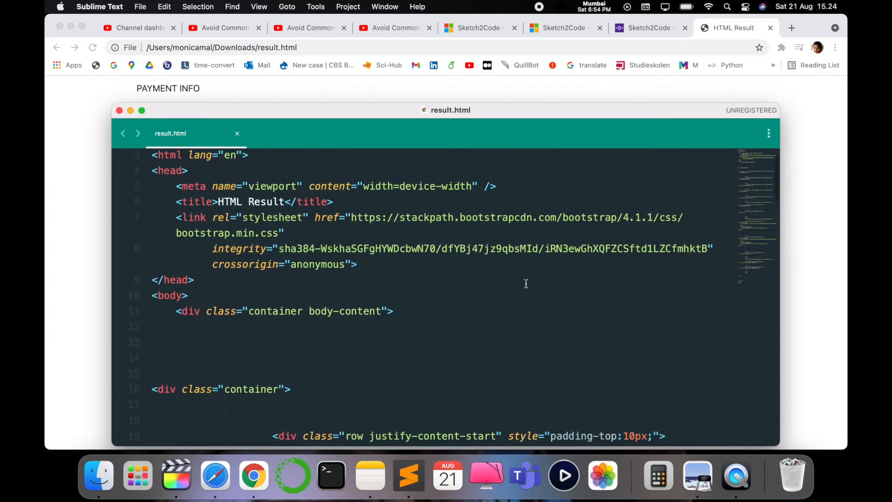
{"action": "scroll", "scroll_direction": "up", "scroll_amount": 3}
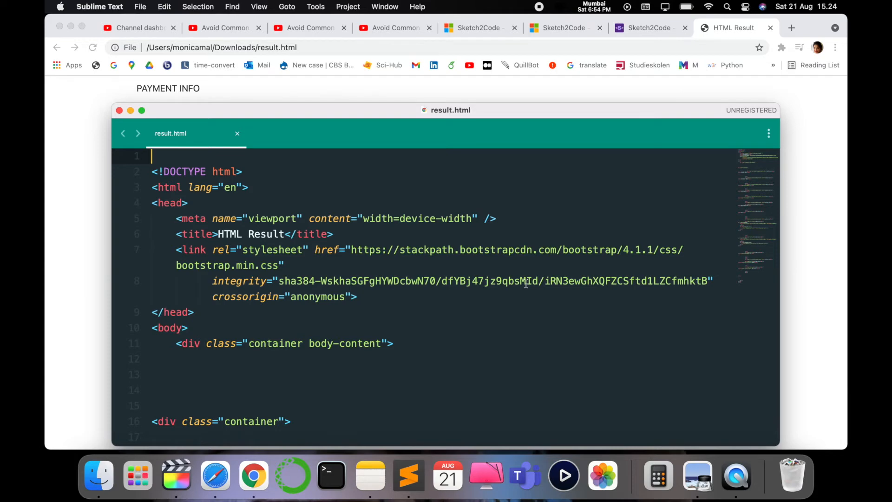
{"action": "scroll", "scroll_direction": "down", "scroll_amount": 3}
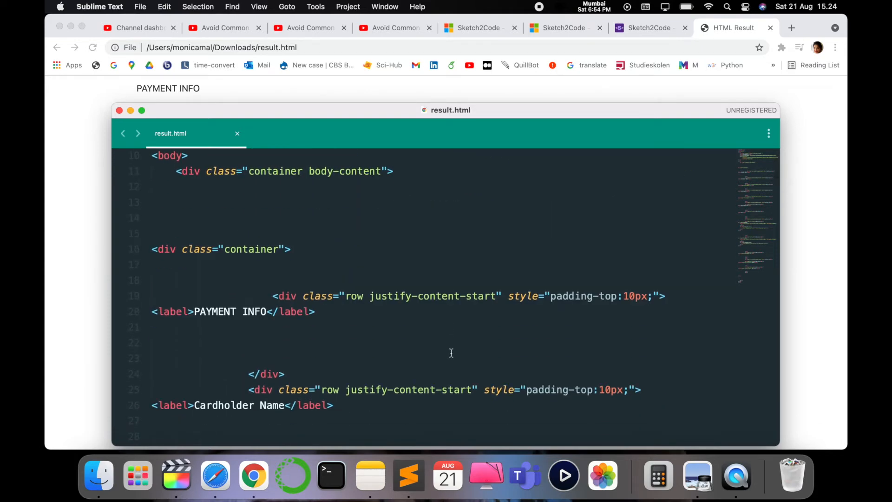
{"action": "scroll", "scroll_direction": "down", "scroll_amount": 3}
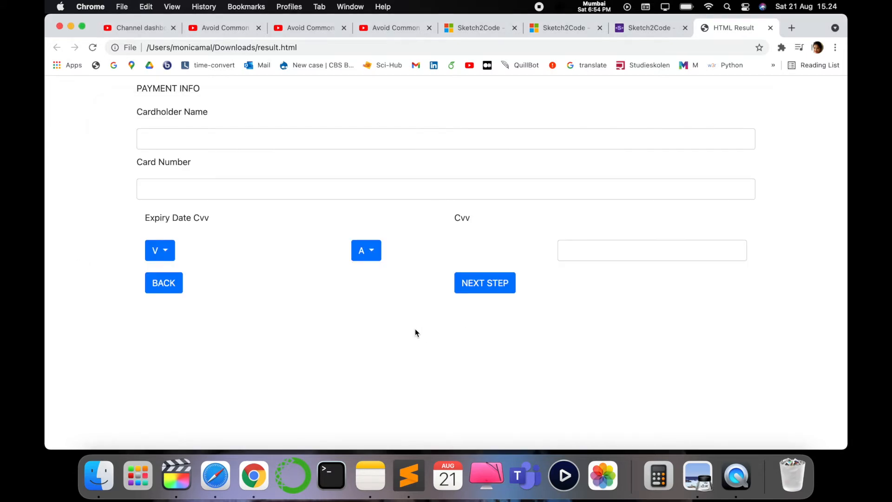
Step: Return the Sketch2Code tab from the result page to the sample gallery
{"action": "left_click", "coordinate": [648, 27]}
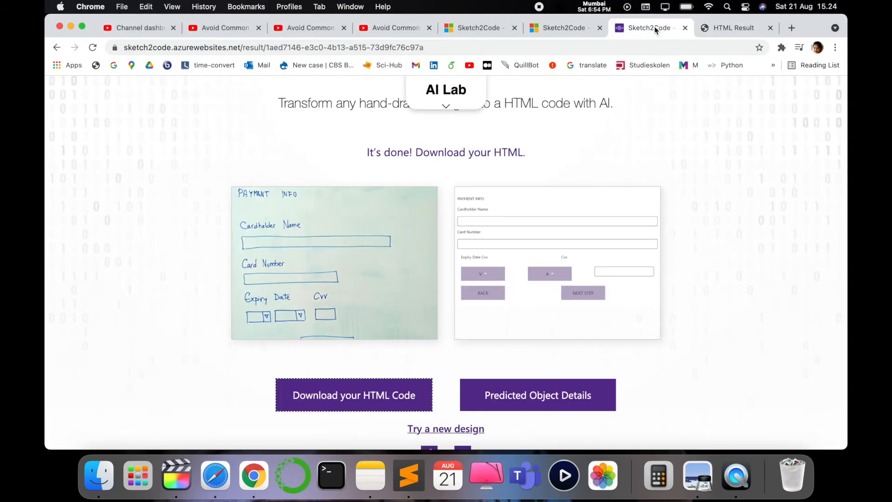
{"action": "mouse_move", "coordinate": [375, 296]}
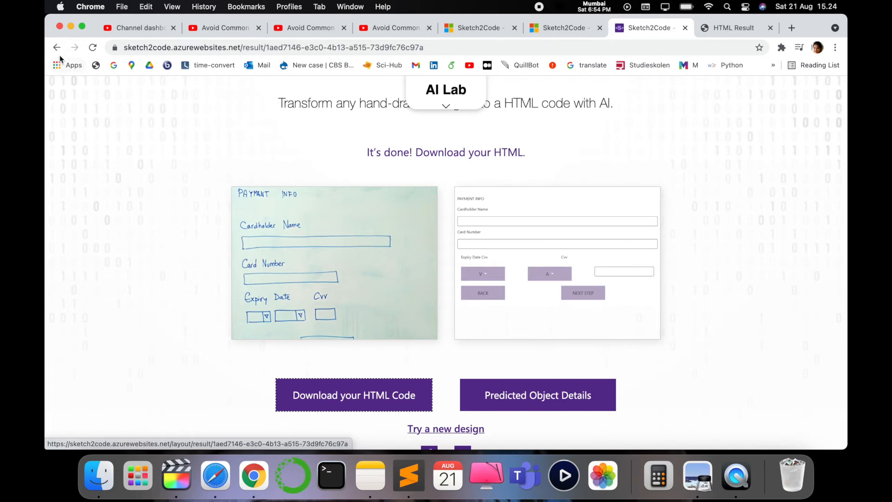
{"action": "left_click", "coordinate": [445, 428]}
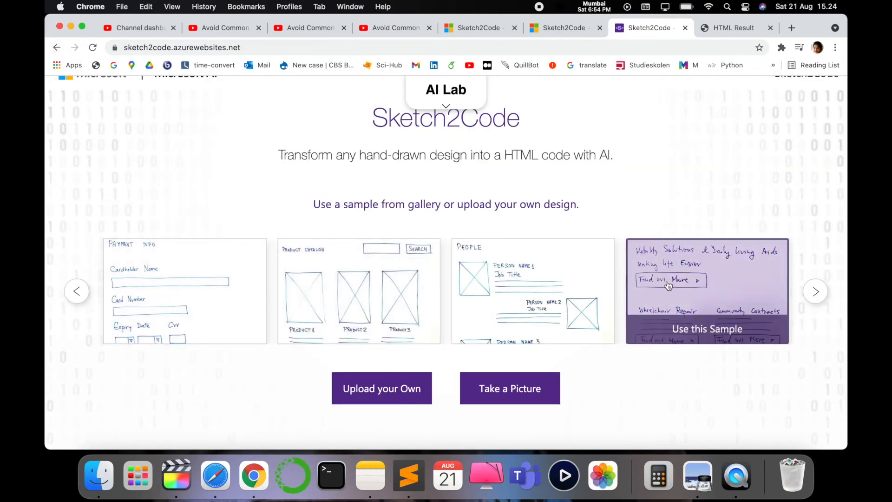
{"action": "mouse_move", "coordinate": [517, 343]}
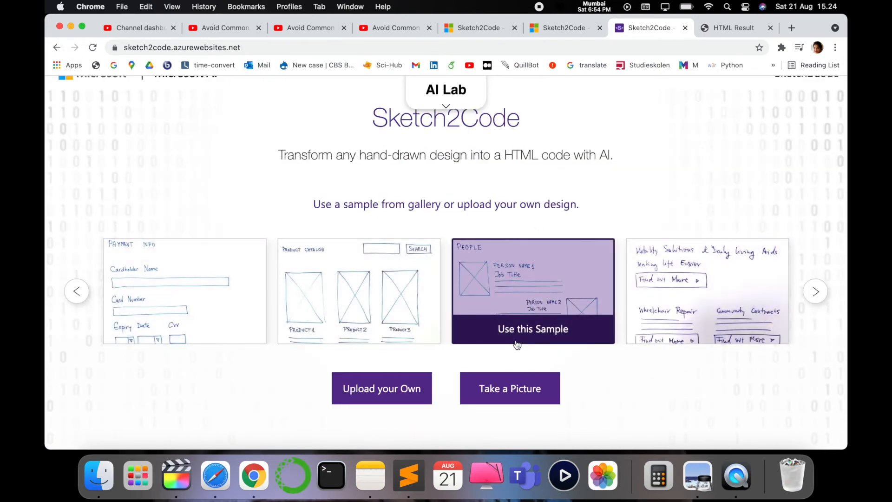
{"action": "mouse_move", "coordinate": [316, 204]}
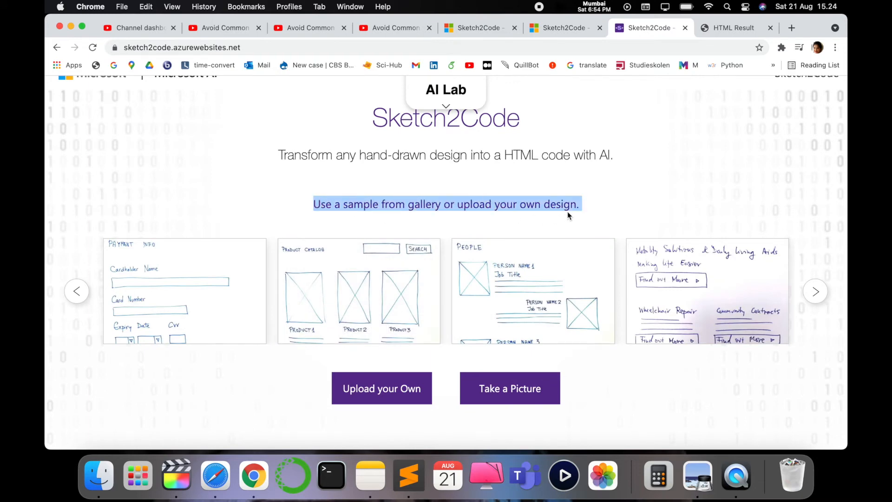
{"action": "mouse_move", "coordinate": [533, 282]}
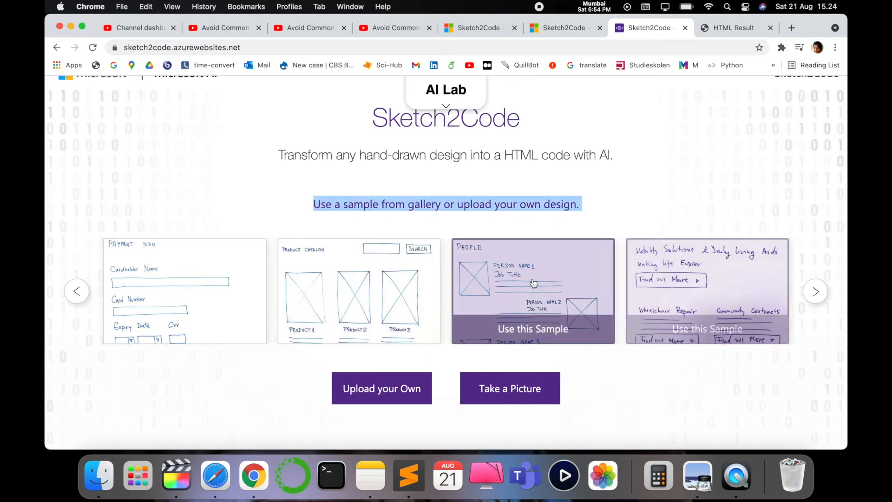
{"action": "mouse_move", "coordinate": [381, 371]}
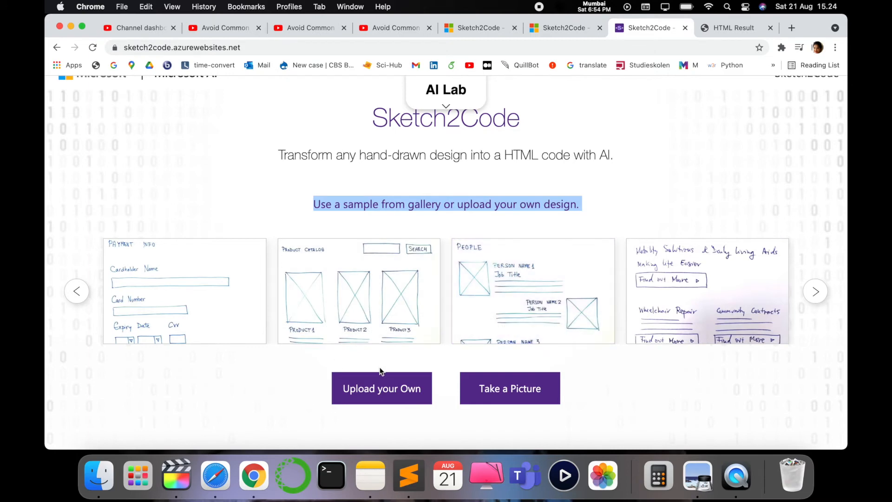
Step: Glance at the Experiment Workflow section and come back up to the sample gallery
{"action": "scroll", "scroll_direction": "down", "scroll_amount": 3}
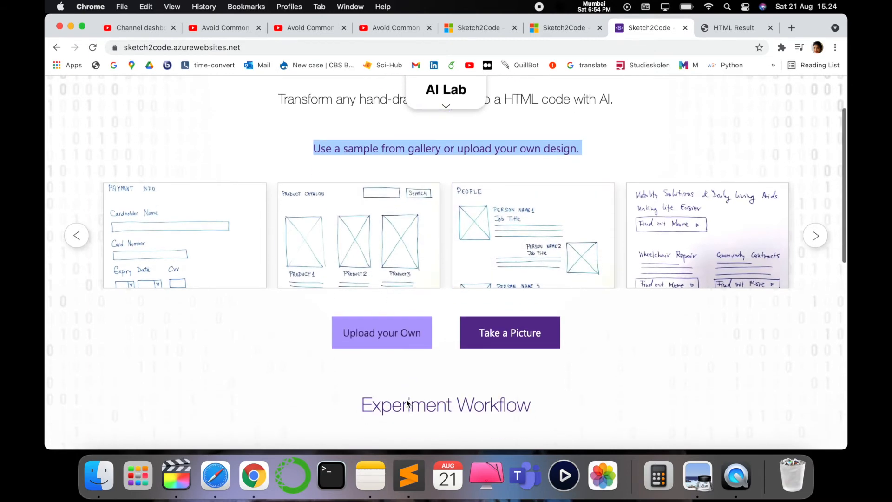
{"action": "scroll", "scroll_direction": "up", "scroll_amount": 3}
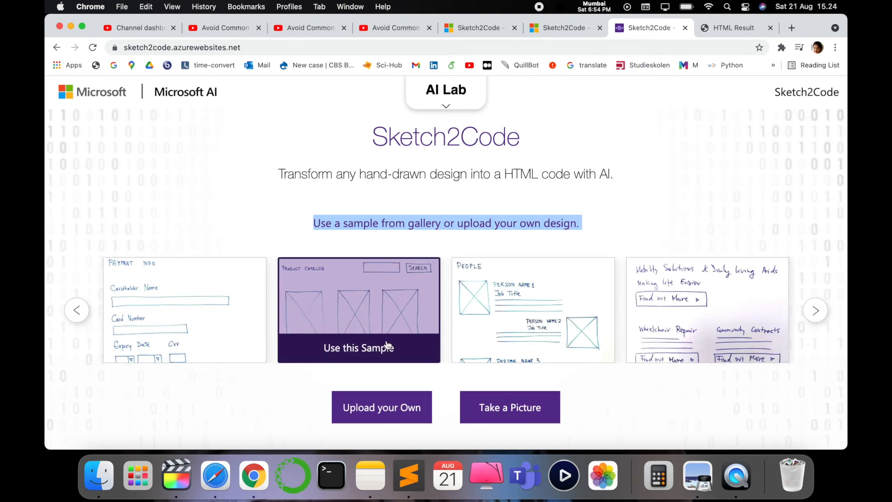
{"action": "mouse_move", "coordinate": [389, 313]}
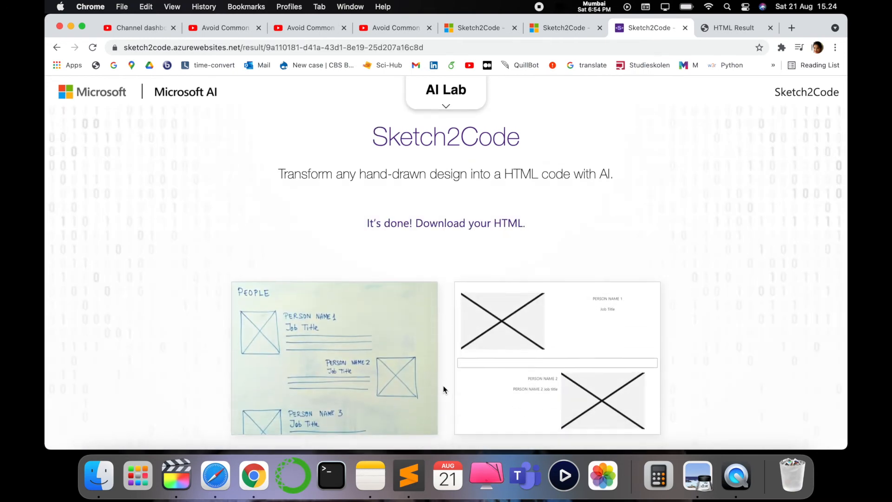
Step: Download the generated People page as result.html, view it in Chrome, then show its folder in Finder
{"action": "scroll", "scroll_direction": "down", "scroll_amount": 3}
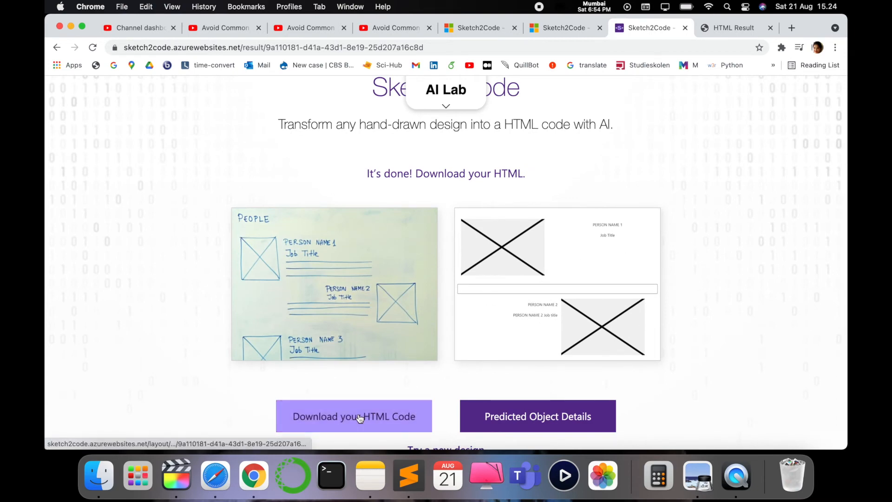
{"action": "left_click", "coordinate": [353, 416]}
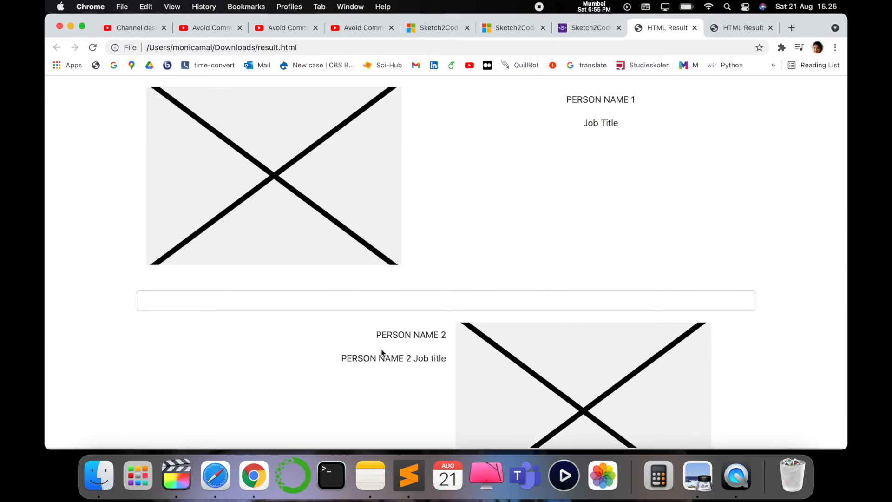
{"action": "scroll", "scroll_direction": "down", "scroll_amount": 3}
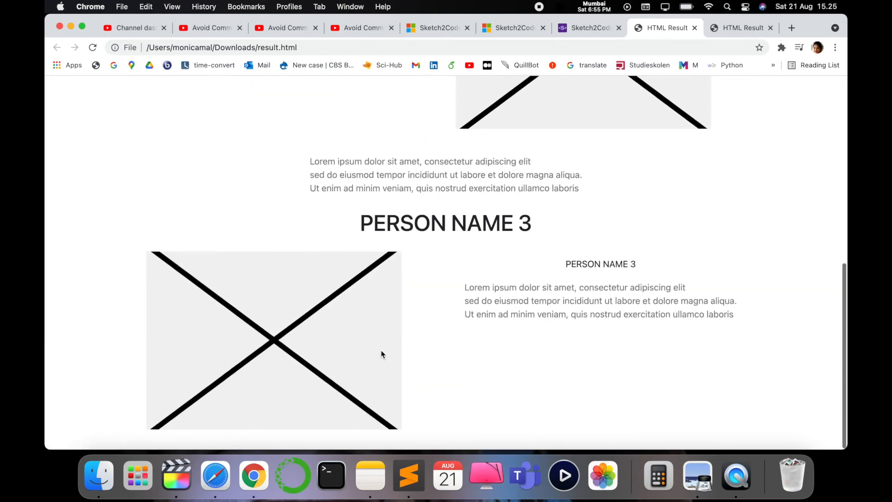
{"action": "scroll", "scroll_direction": "up", "scroll_amount": 3}
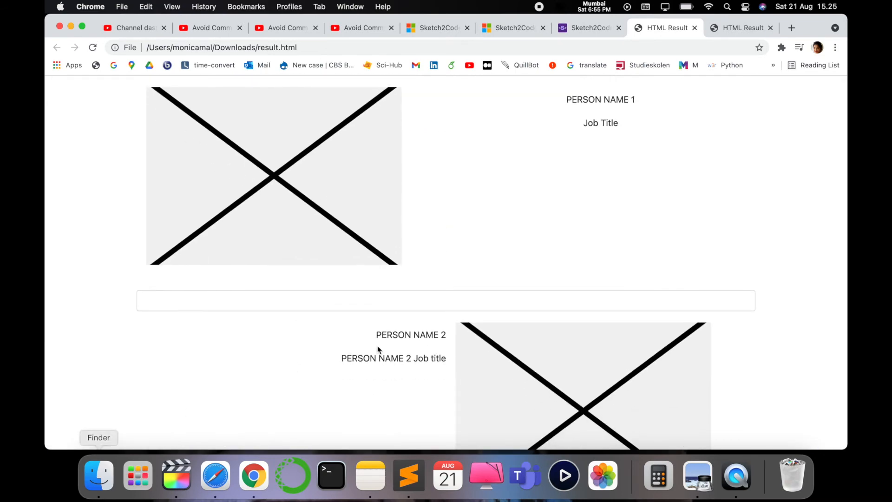
{"action": "left_click", "coordinate": [97, 474]}
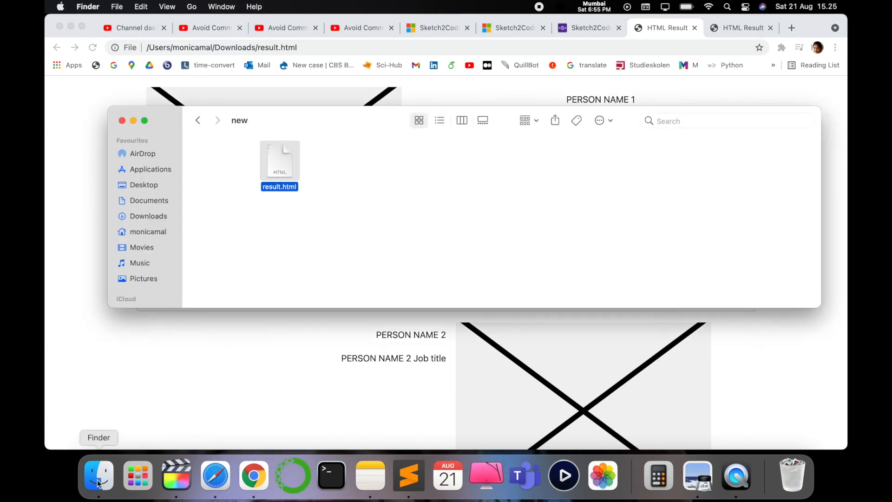
{"action": "mouse_move", "coordinate": [180, 228]}
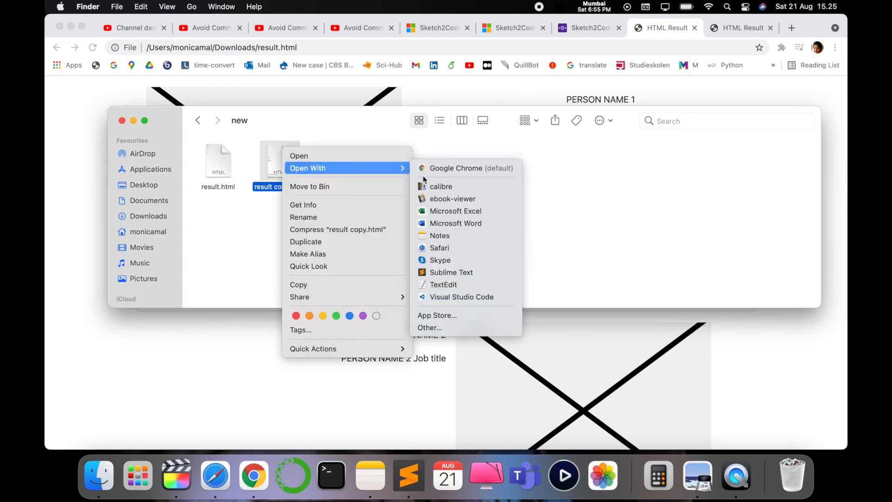
Step: Open the duplicated result copy.html in Sublime Text
{"action": "left_click", "coordinate": [451, 272]}
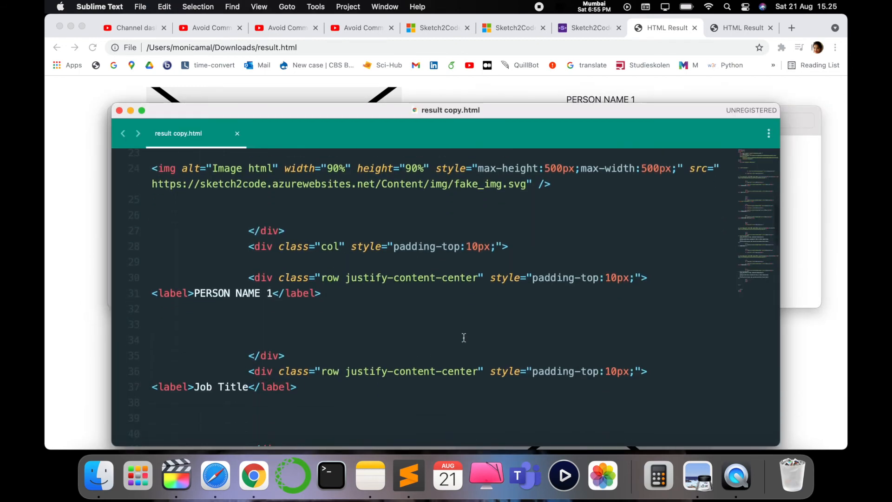
Step: Skim the People page markup in result copy.html and return to the head section
{"action": "scroll", "scroll_direction": "down", "scroll_amount": 3}
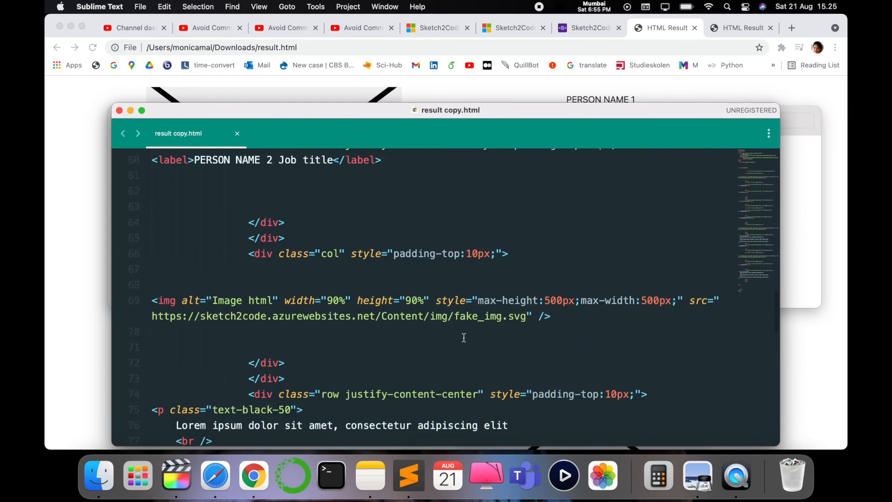
{"action": "scroll", "scroll_direction": "up", "scroll_amount": 3}
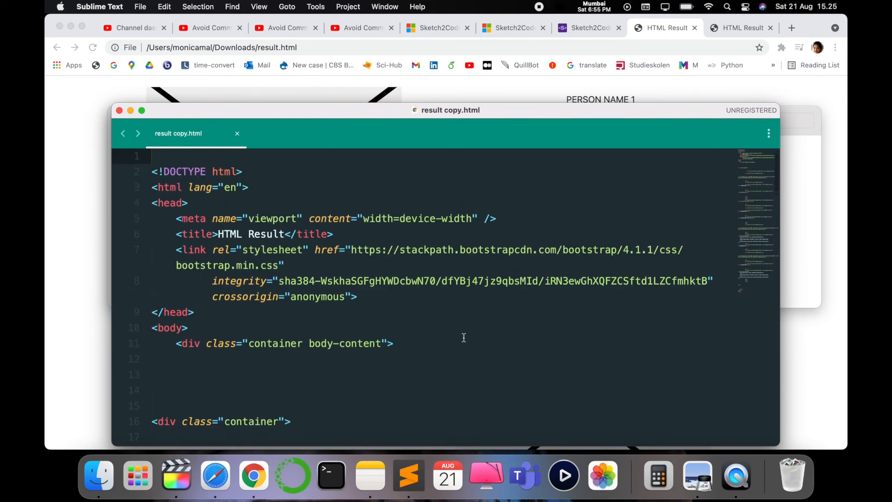
{"action": "mouse_move", "coordinate": [548, 198]}
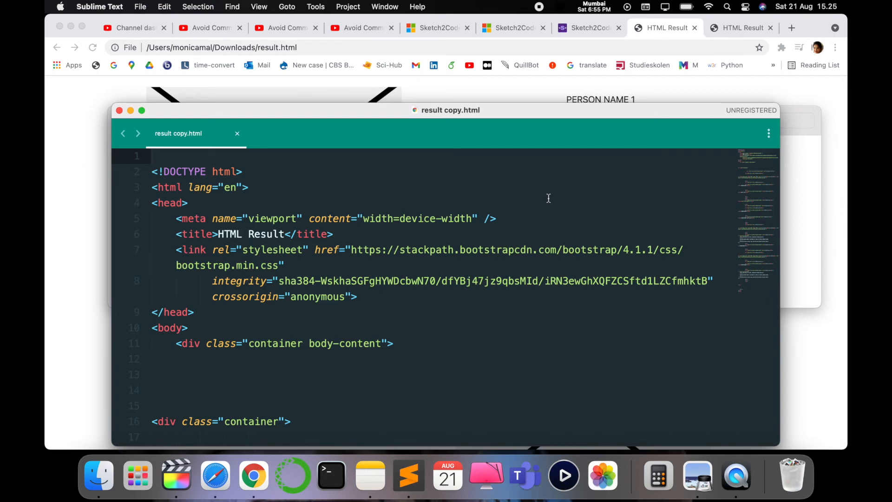
{"action": "mouse_move", "coordinate": [303, 345]}
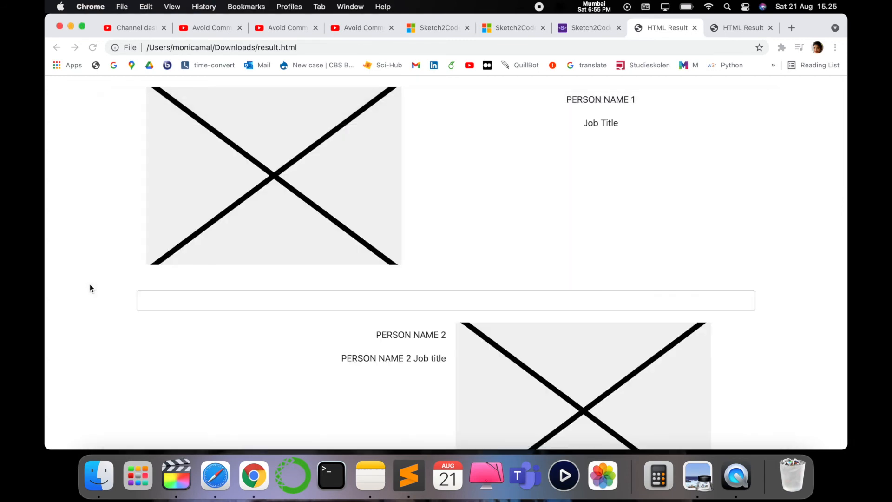
Step: Scroll through the rendered People page to review it
{"action": "scroll", "scroll_direction": "down", "scroll_amount": 3}
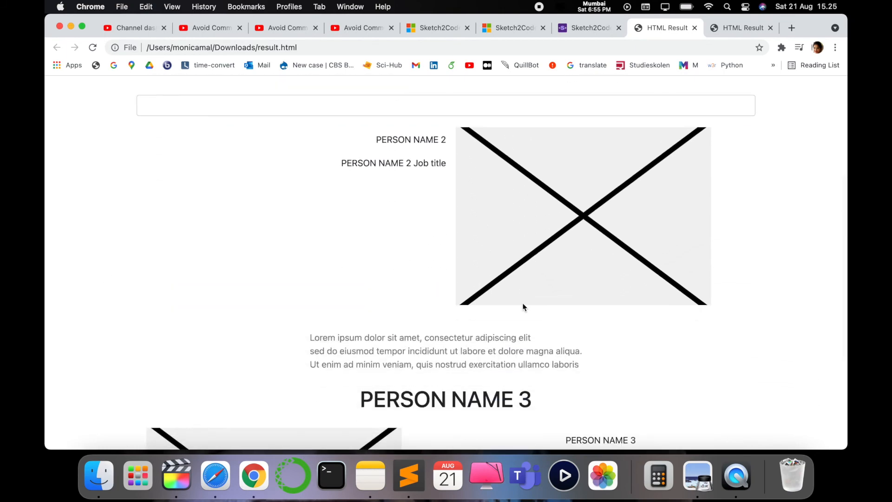
{"action": "scroll", "scroll_direction": "down", "scroll_amount": 3}
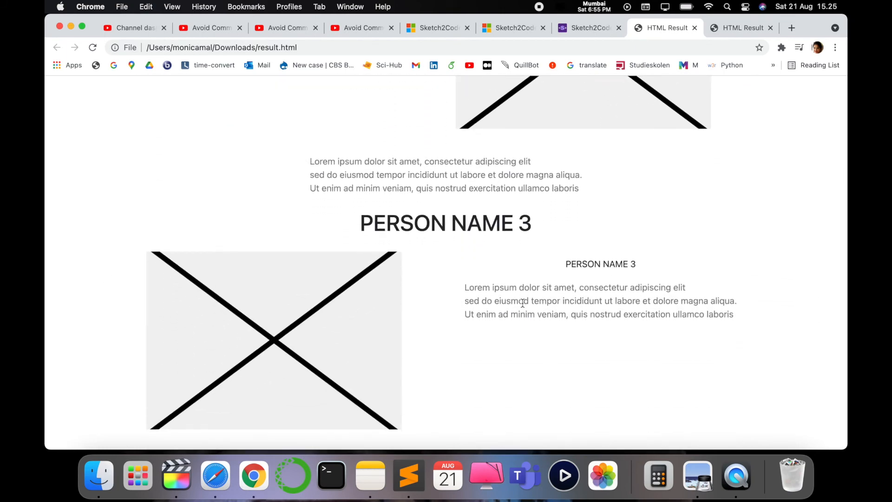
{"action": "scroll", "scroll_direction": "up", "scroll_amount": 3}
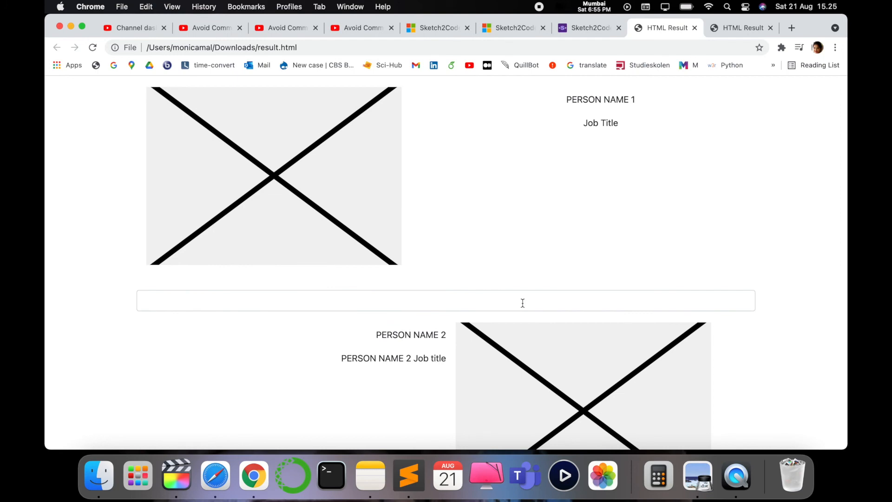
{"action": "mouse_move", "coordinate": [600, 3]}
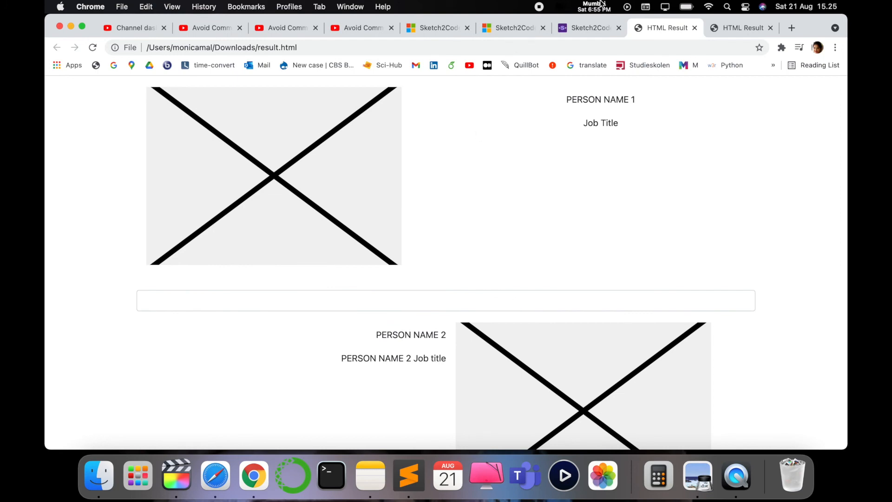
Step: Revisit the Sketch2Code result page, then switch to the YouTube channel page
{"action": "left_click", "coordinate": [589, 27]}
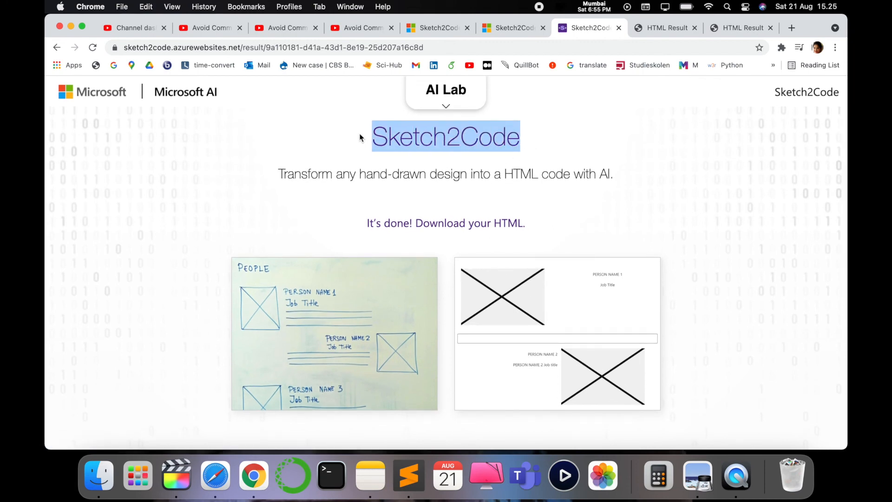
{"action": "mouse_move", "coordinate": [823, 189]}
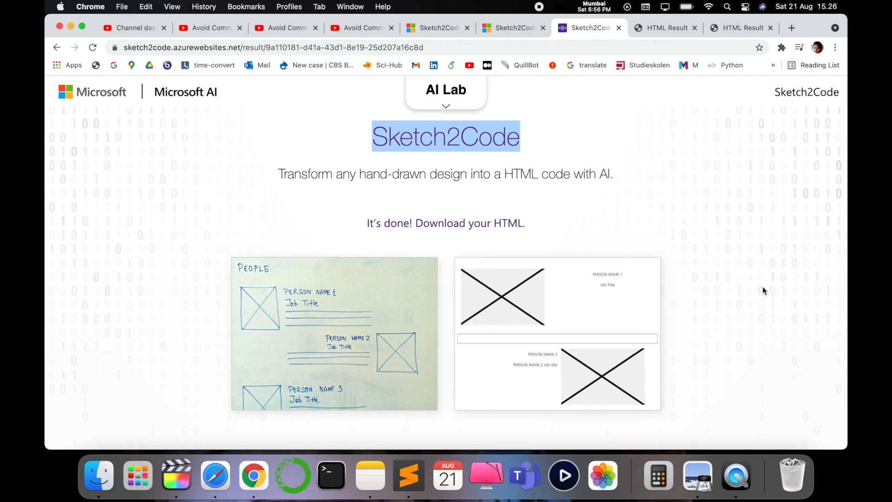
{"action": "left_click", "coordinate": [134, 27]}
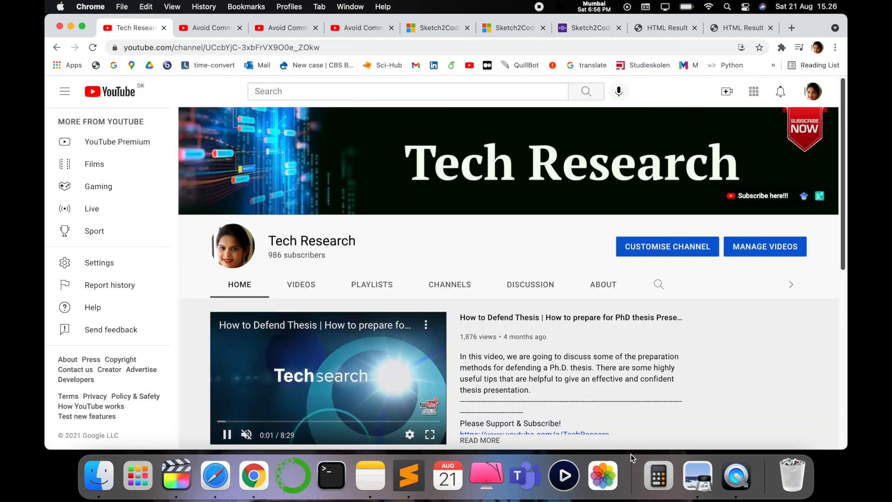